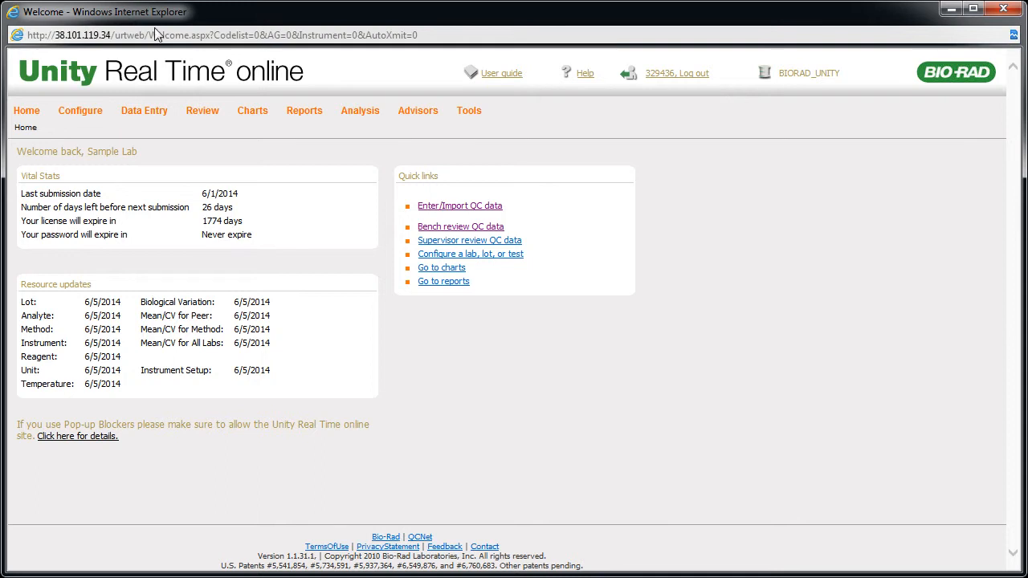
Step: Open Bench Review of the Acetaminophen QC records for lab 329436, lot 40290
left_click(460, 226)
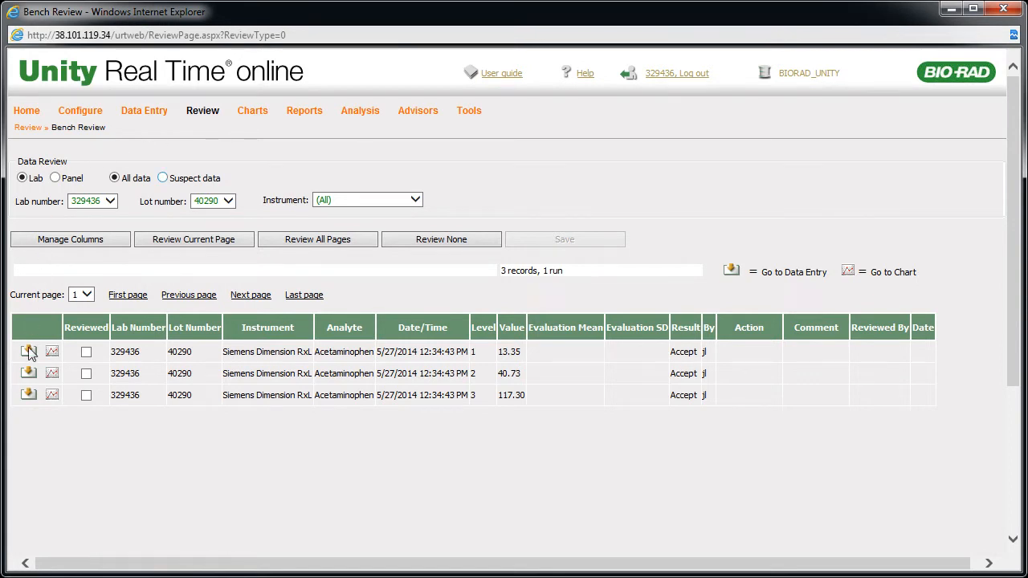
Step: Apply the 'Instrument: bleached' action to the level 1 Acetaminophen run from Data Entry
left_click(28, 352)
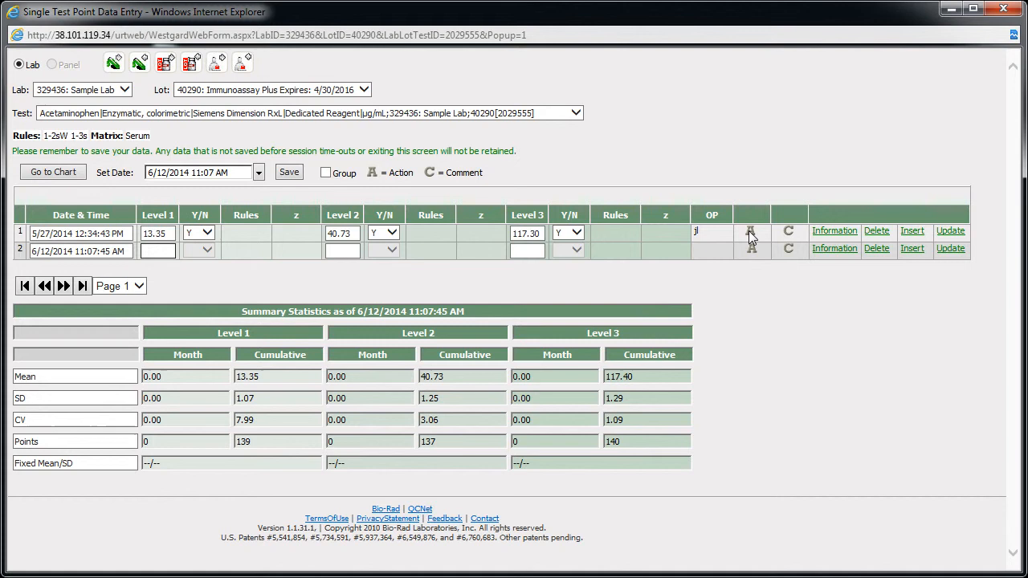
left_click(751, 232)
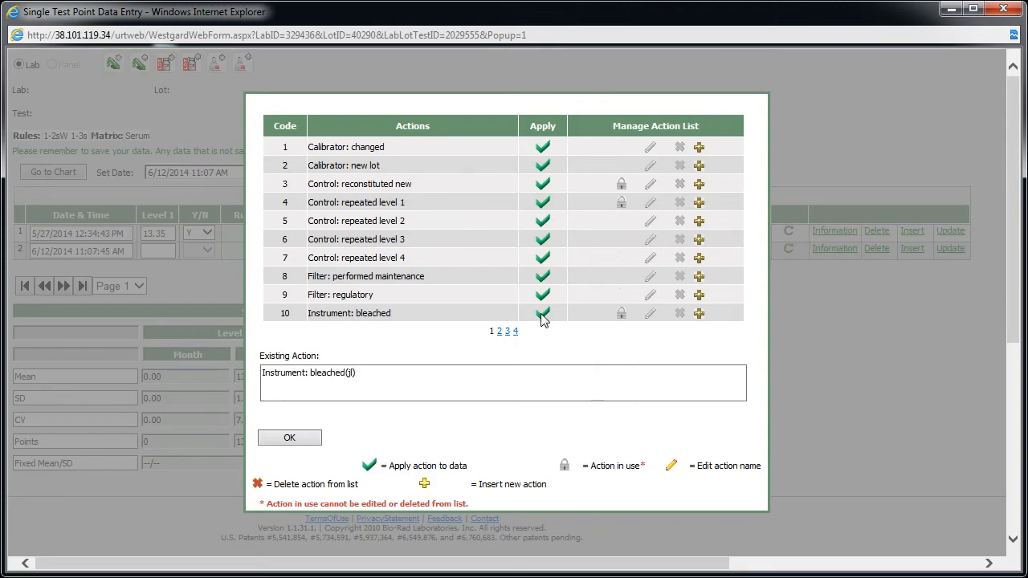
left_click(289, 438)
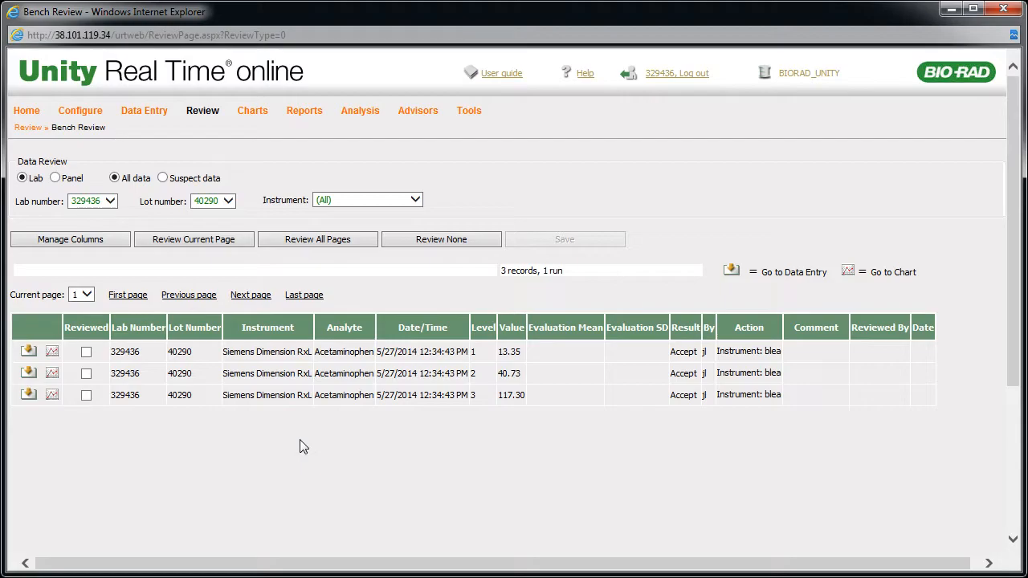
Step: Mark the three Acetaminophen records reviewed with Review Current Page and save
left_click(193, 238)
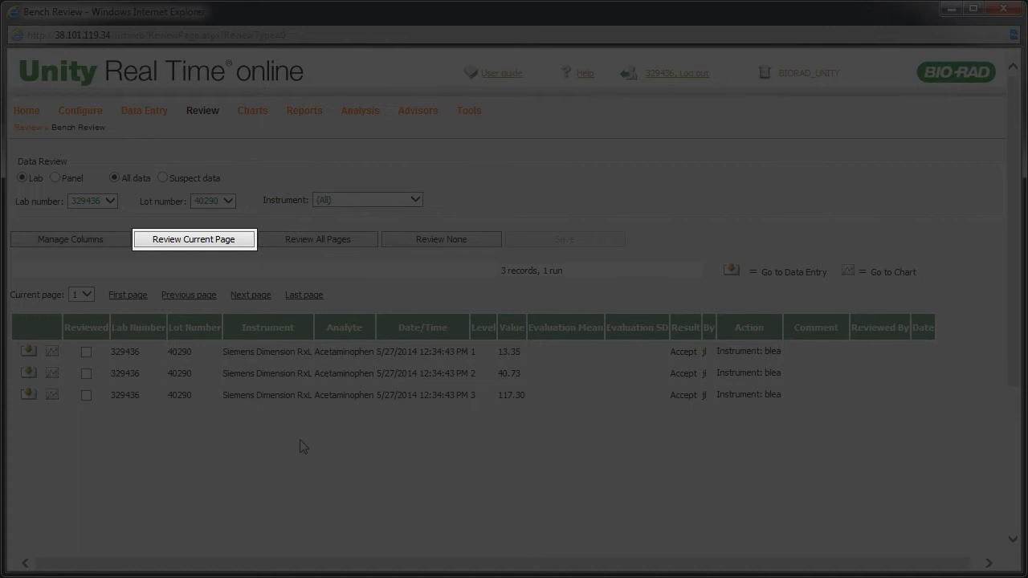
left_click(317, 240)
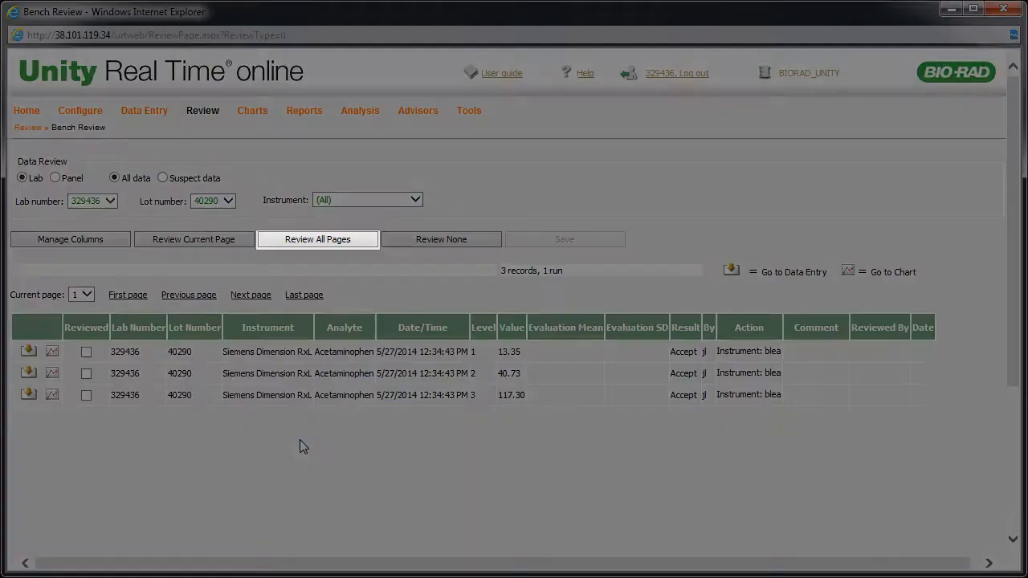
left_click(317, 239)
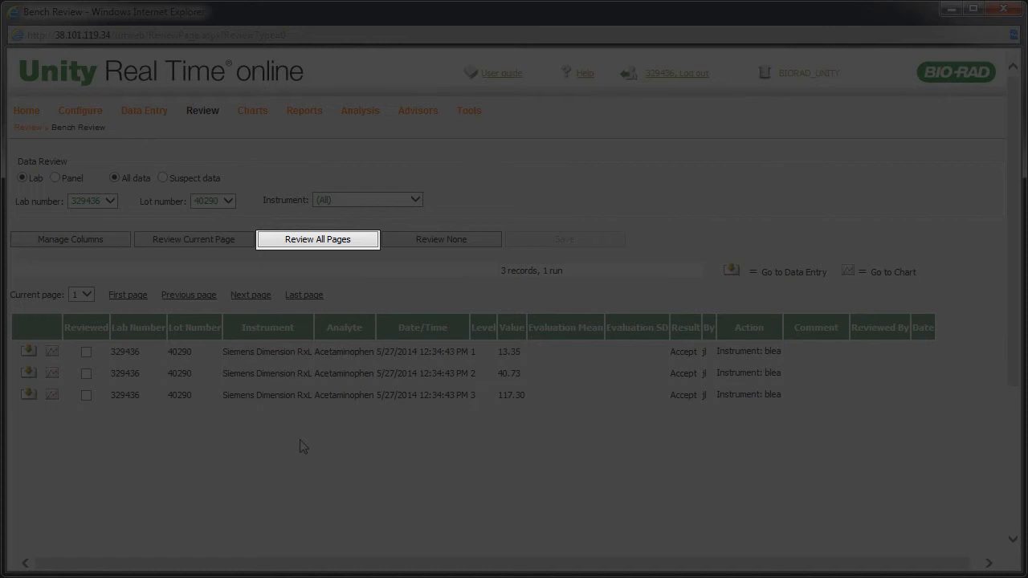
left_click(317, 238)
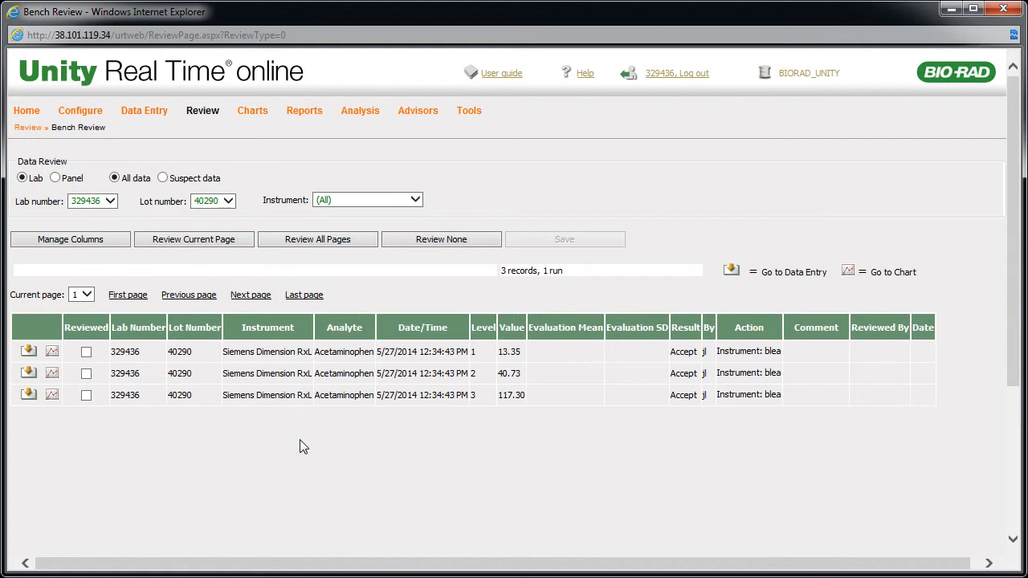
mouse_move(209, 244)
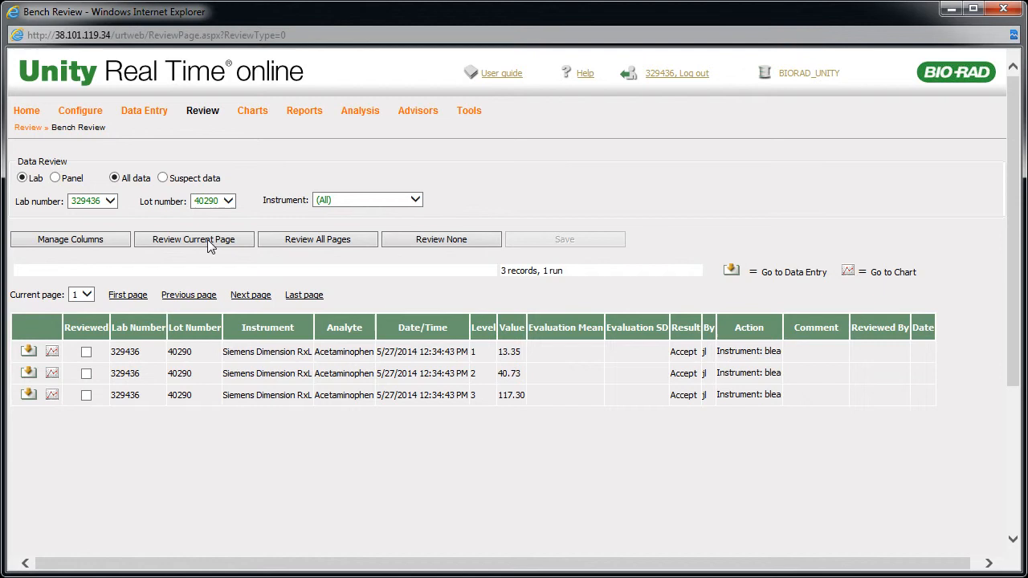
left_click(194, 240)
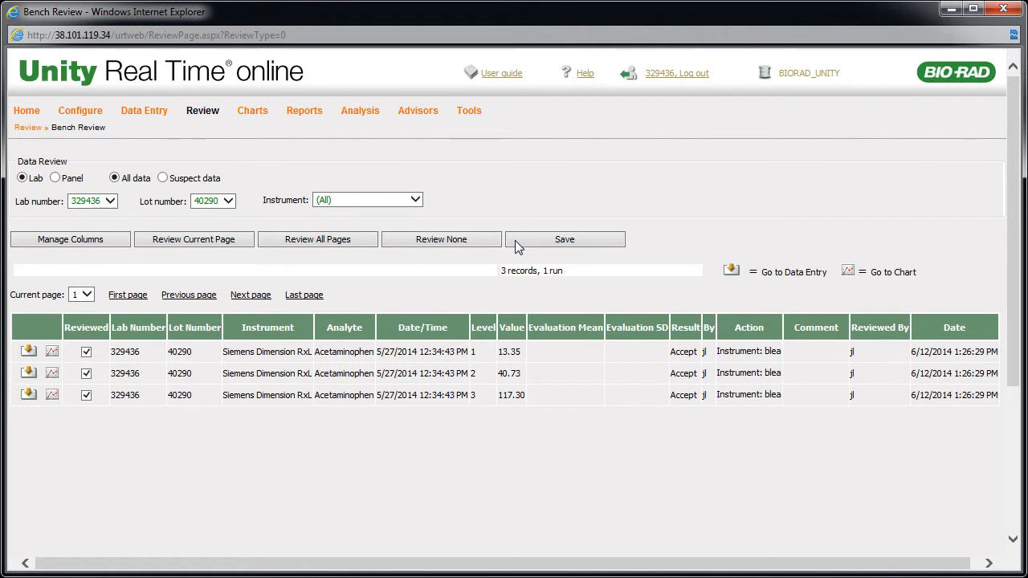
left_click(468, 110)
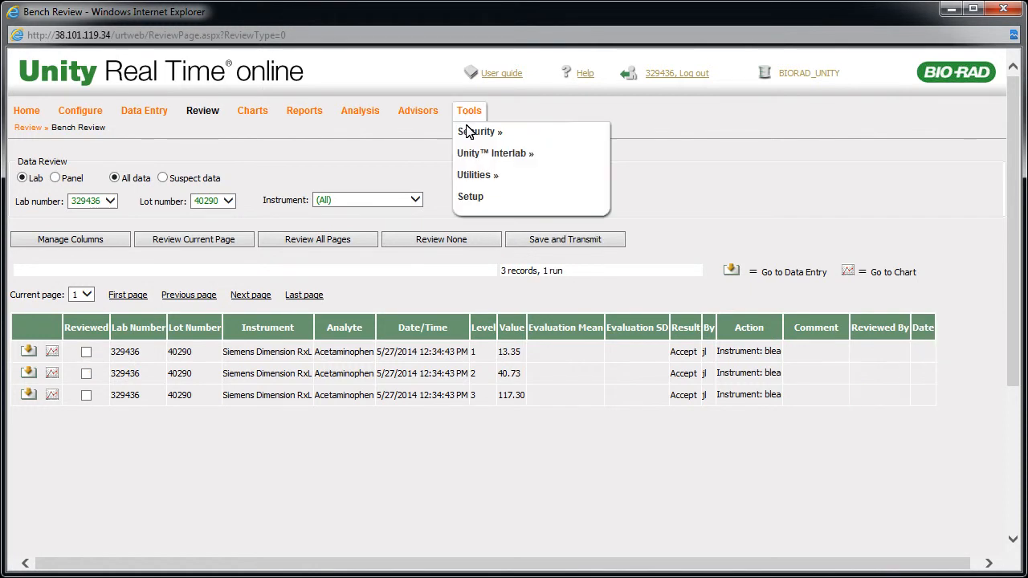
Step: Check 'Data review transmission (for InstantQC)' in Setup and save
left_click(470, 196)
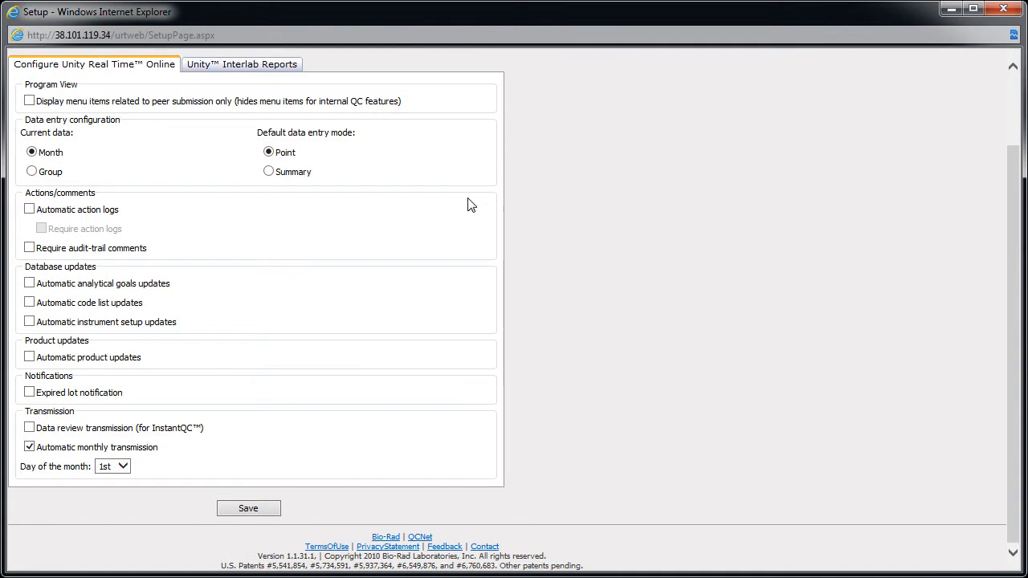
mouse_move(71, 315)
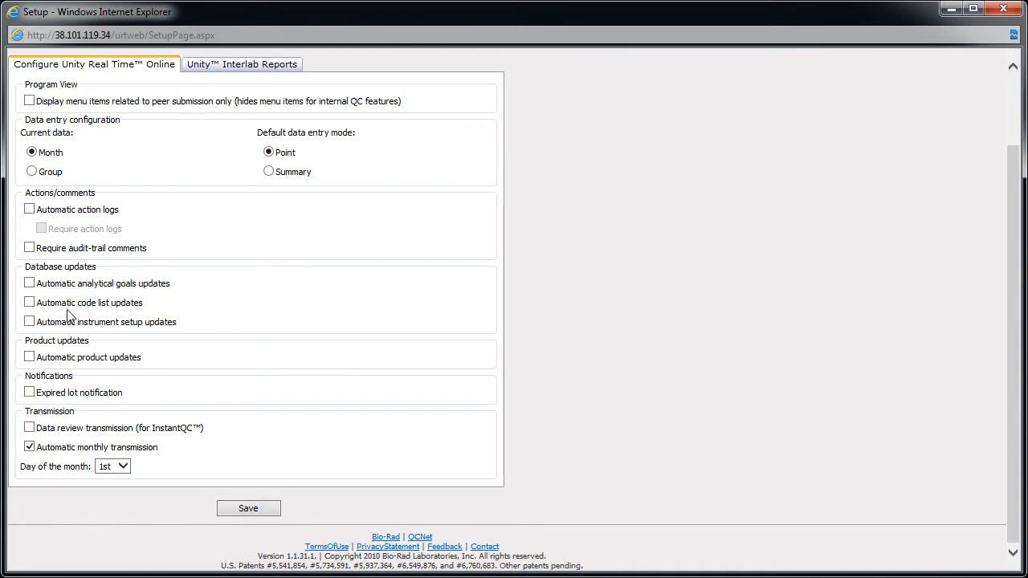
left_click(29, 427)
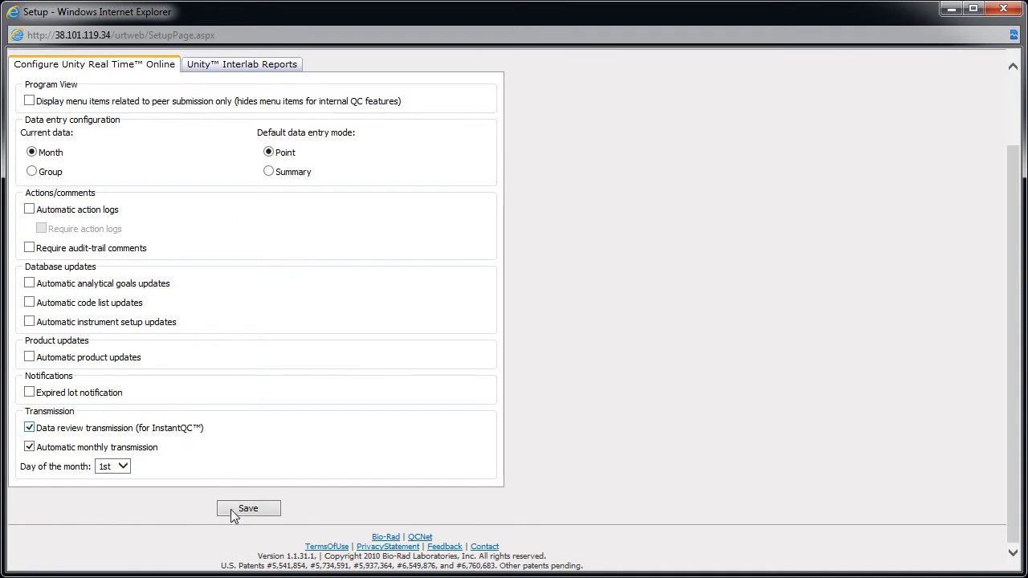
left_click(248, 508)
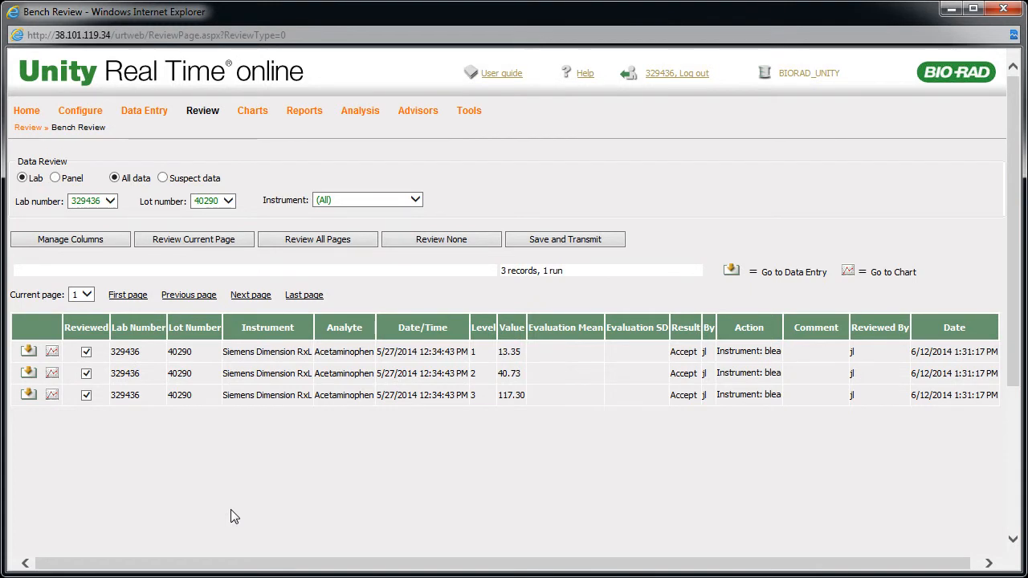
Step: Reopen Setup to confirm InstantQC data review transmission is still enabled
left_click(469, 110)
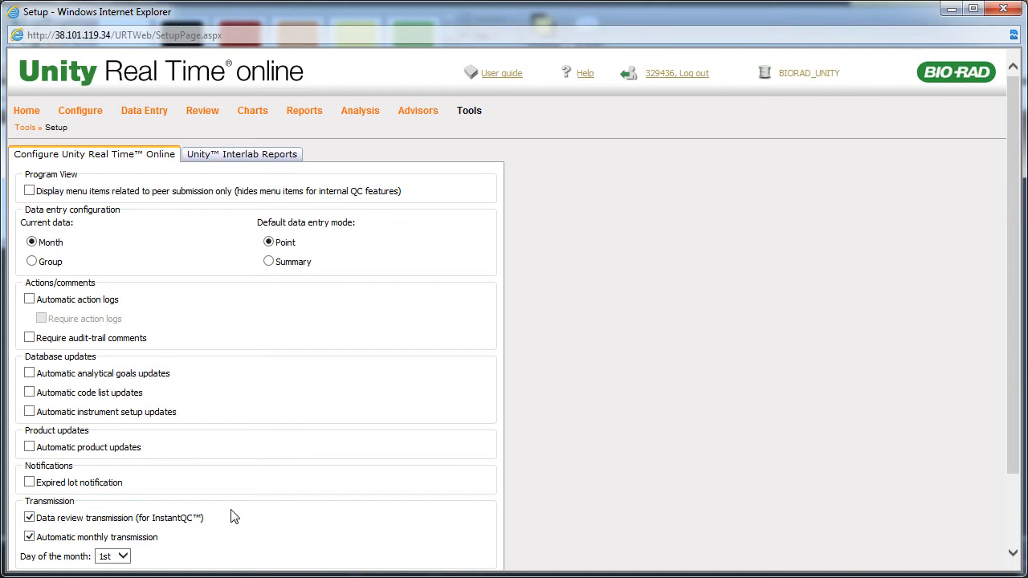
mouse_move(309, 217)
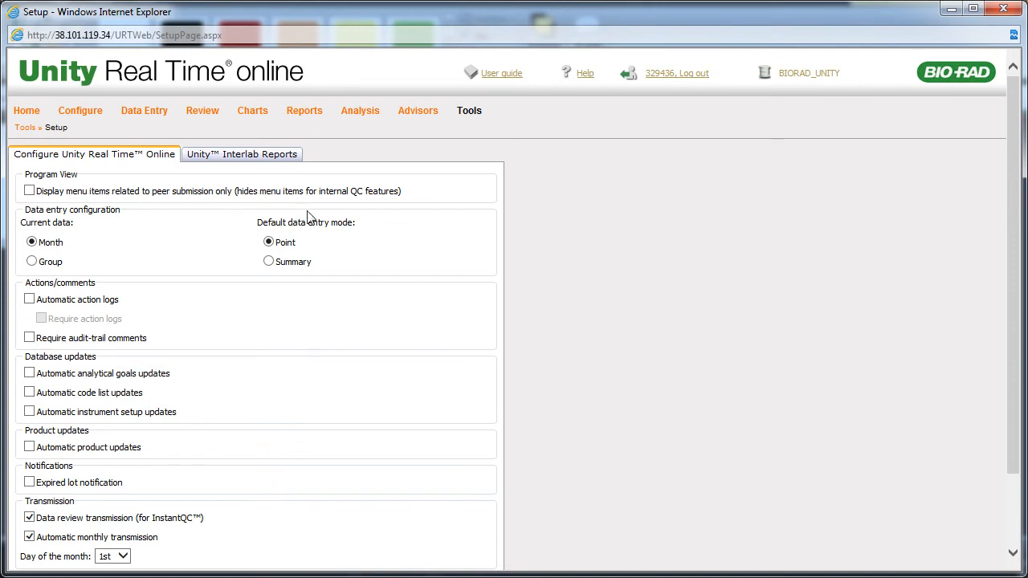
Step: Open the Data Review report page with dates set to 6/12/2014
left_click(304, 110)
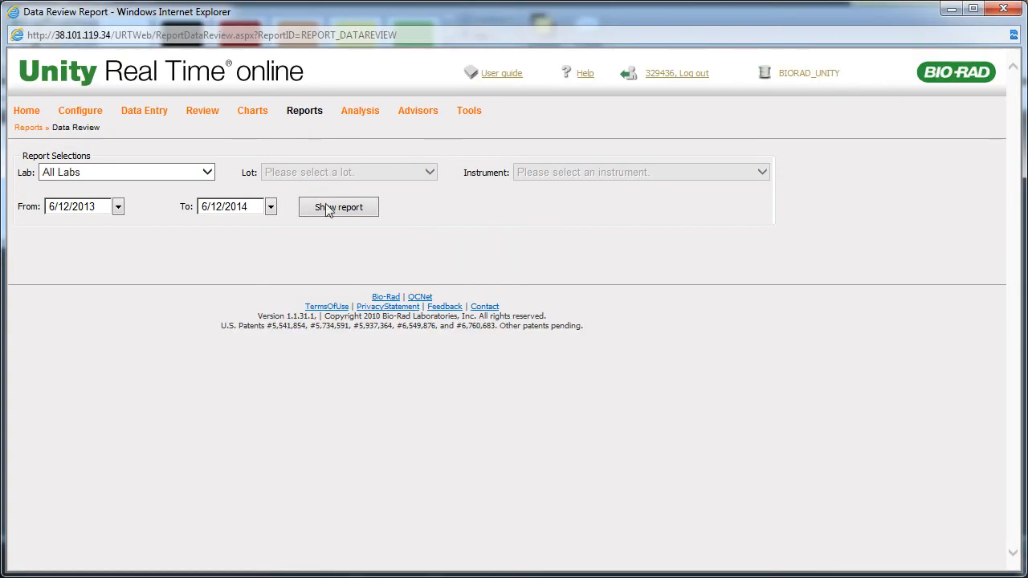
left_click(338, 207)
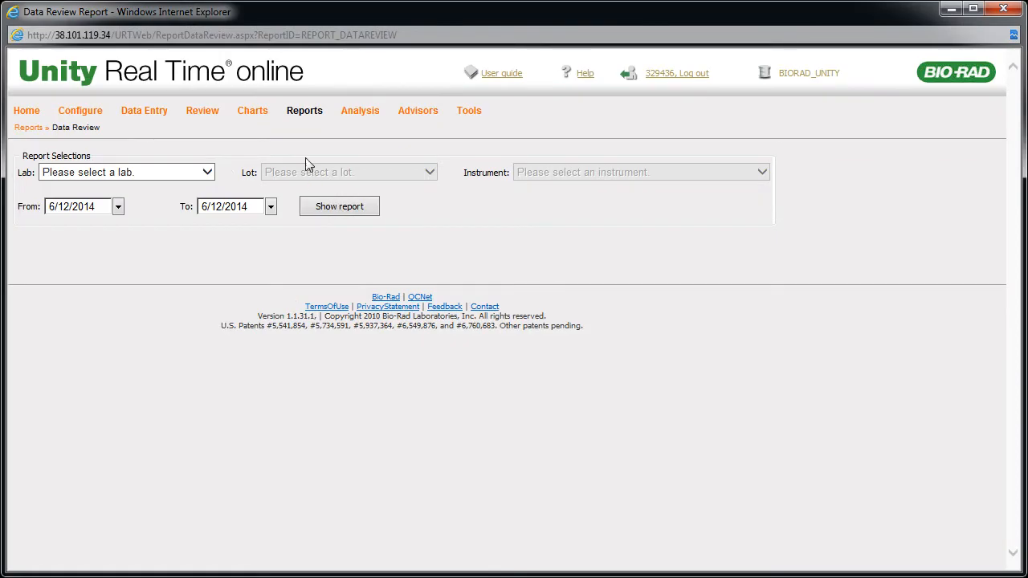
Step: Show the Supervisor's Report for acetaminophen lot 40290, then return Home
left_click(304, 110)
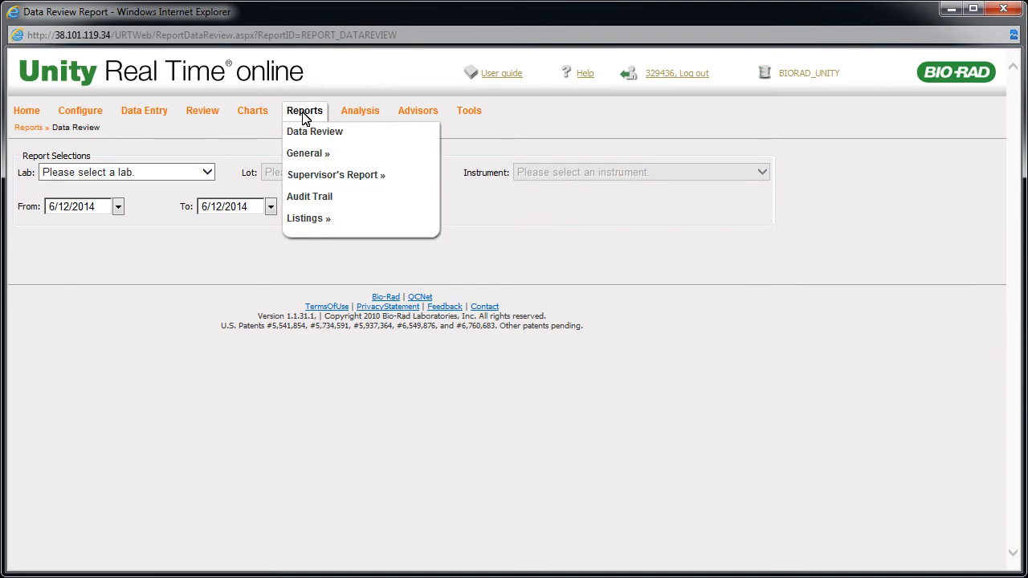
mouse_move(336, 174)
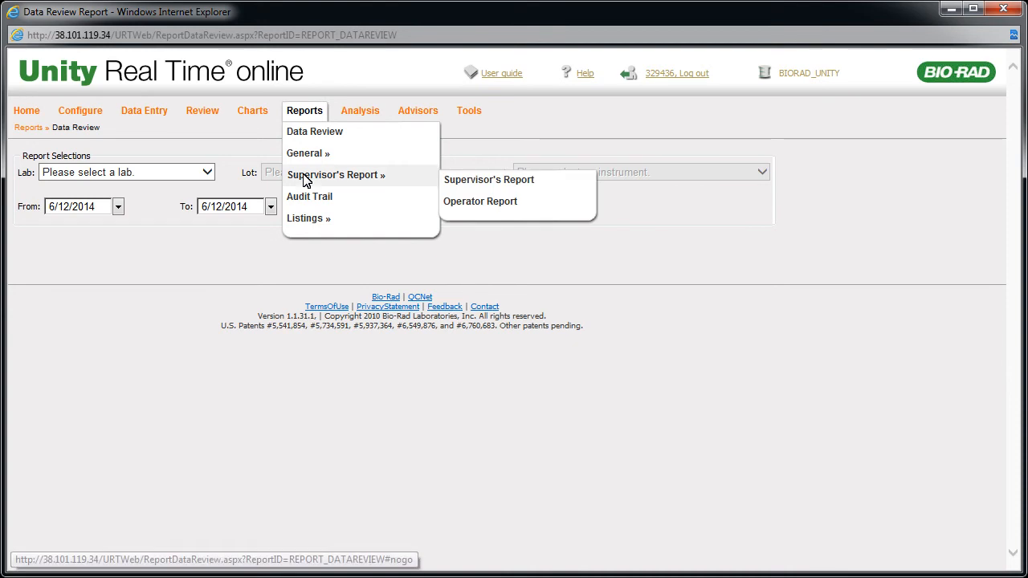
left_click(488, 179)
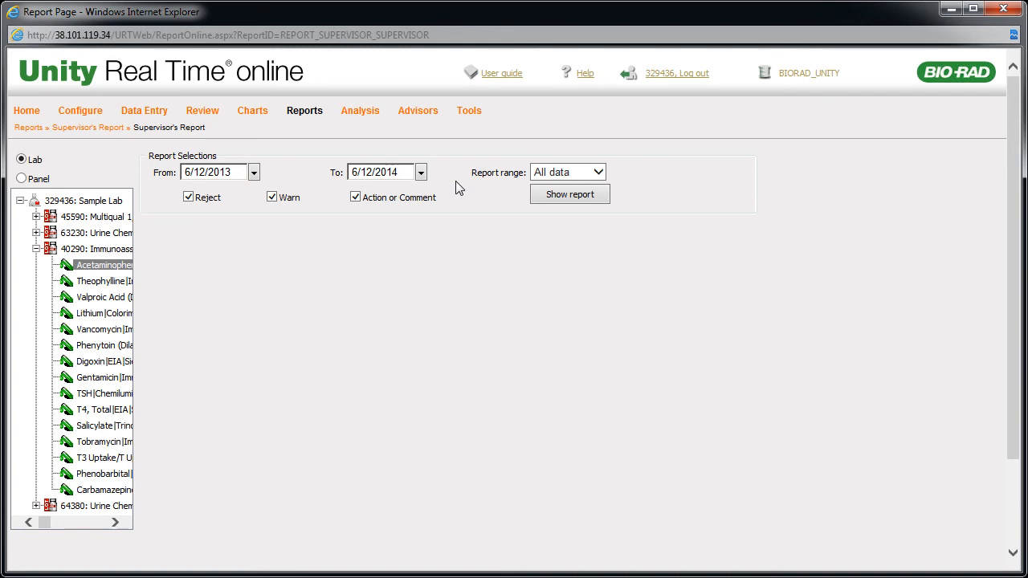
mouse_move(530, 191)
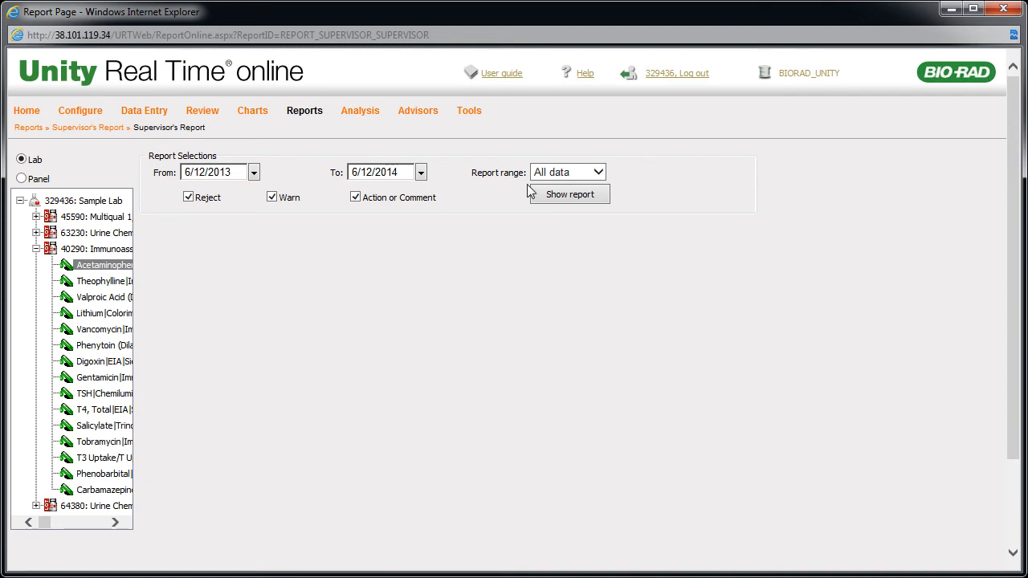
left_click(569, 195)
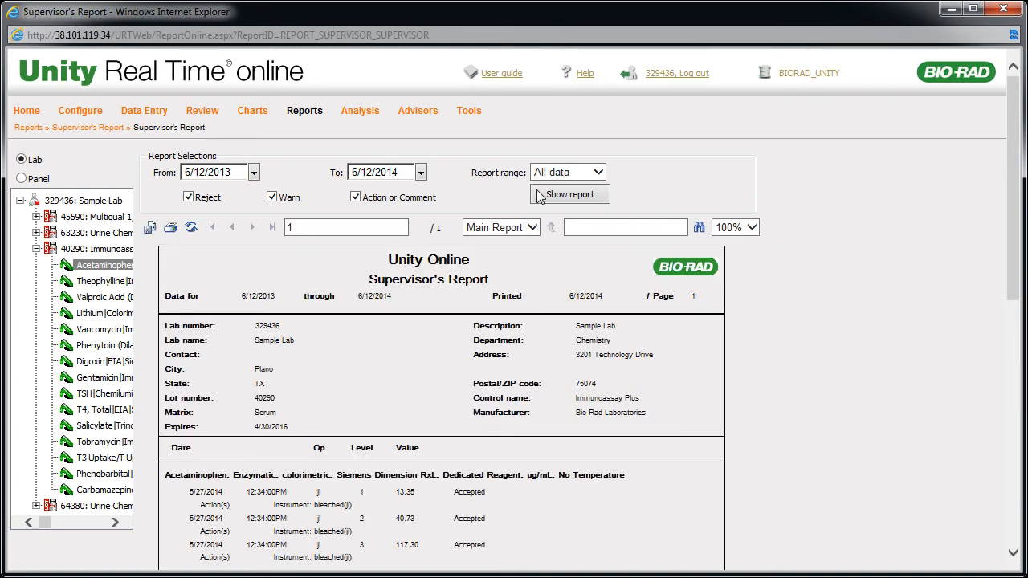
left_click(26, 110)
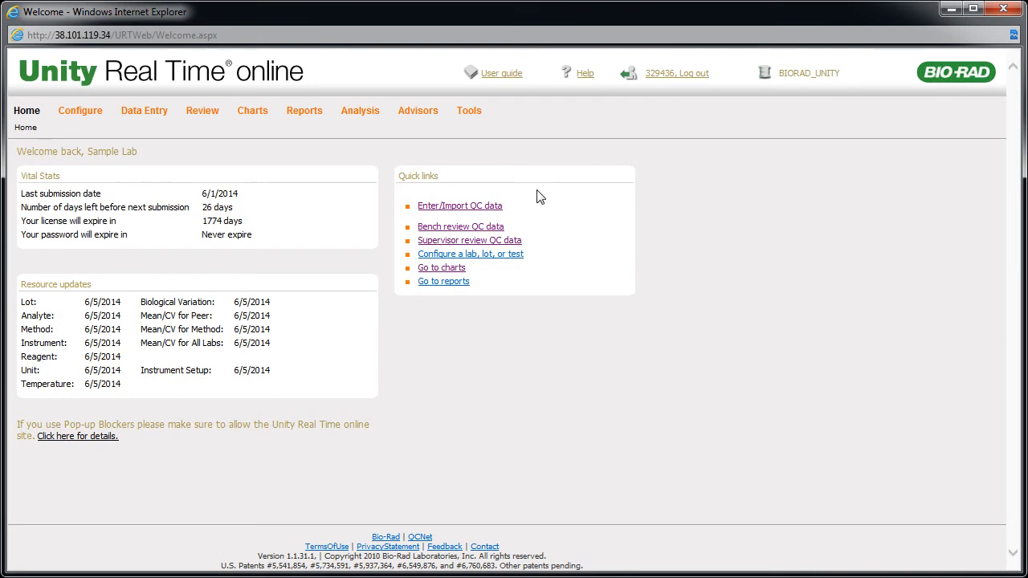
mouse_move(252, 112)
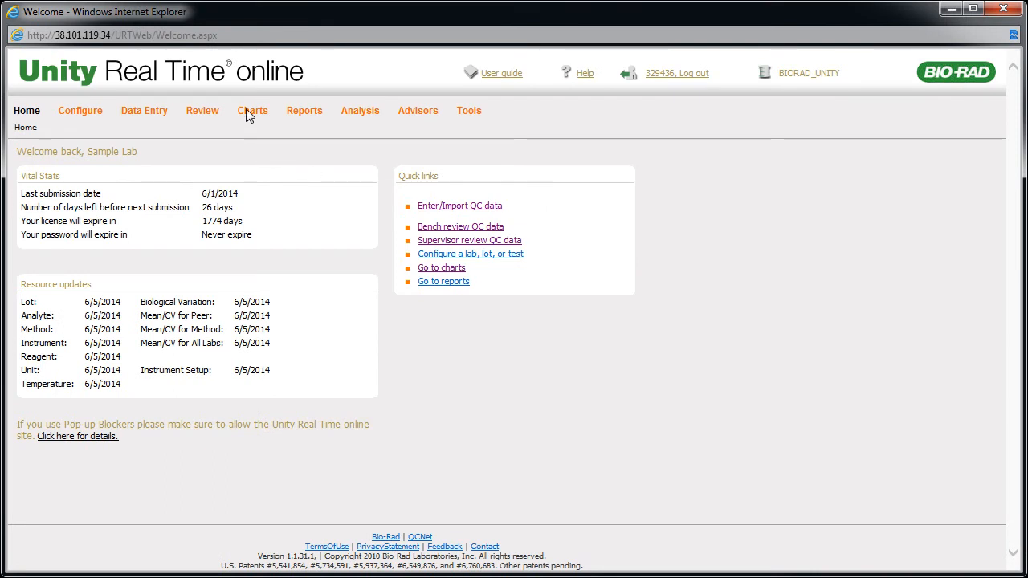
Step: Open the Acetaminophen lot 40290 Levey-Jennings chart with all three levels overlaid
left_click(252, 110)
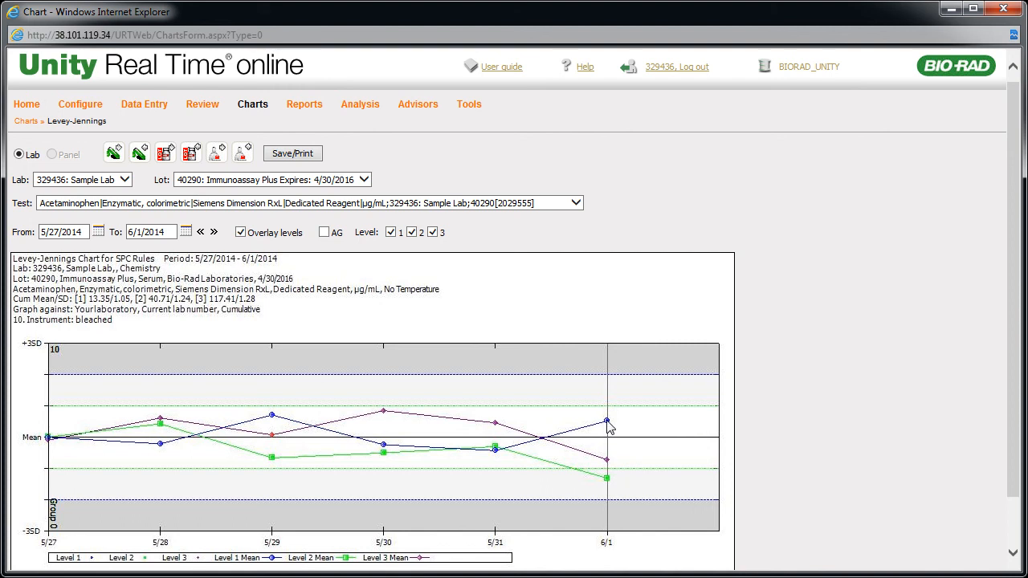
mouse_move(417, 383)
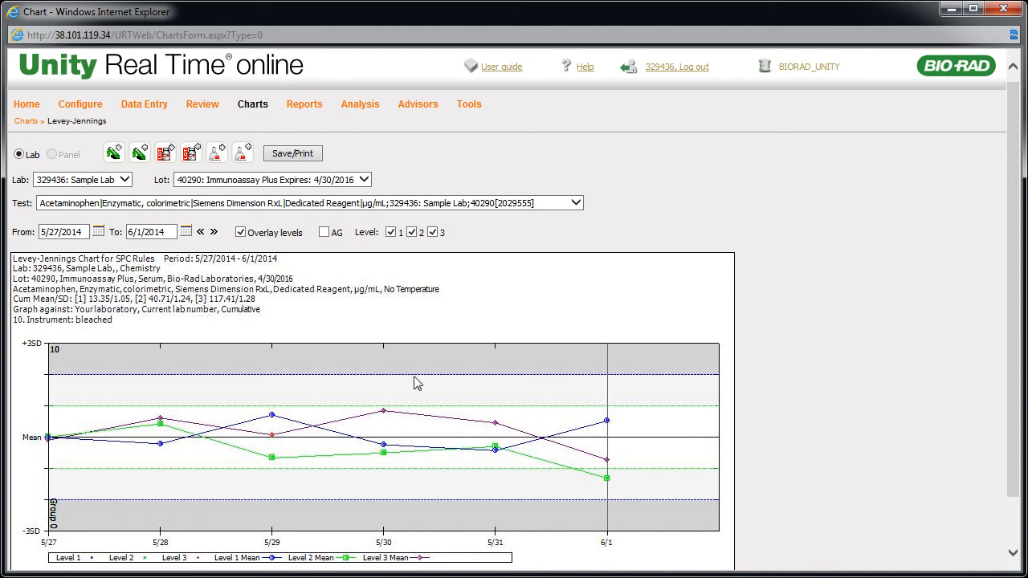